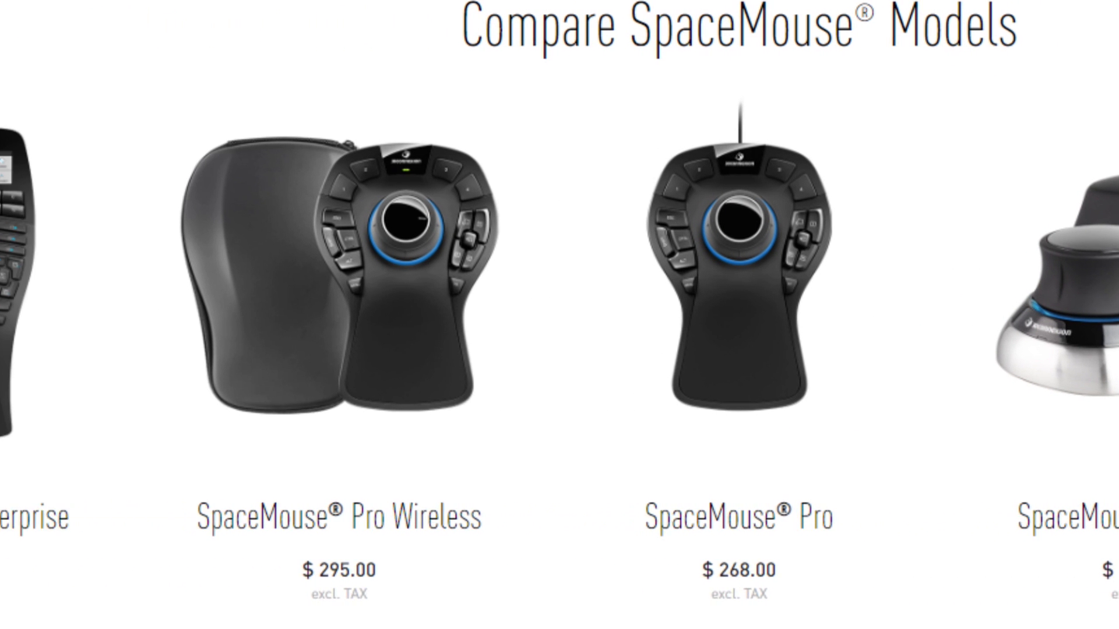
- Switch the Minecraft Horse part to the top view using the SpaceMouse view buttons
{"action": "scroll", "scroll_direction": "right", "scroll_amount": 3}
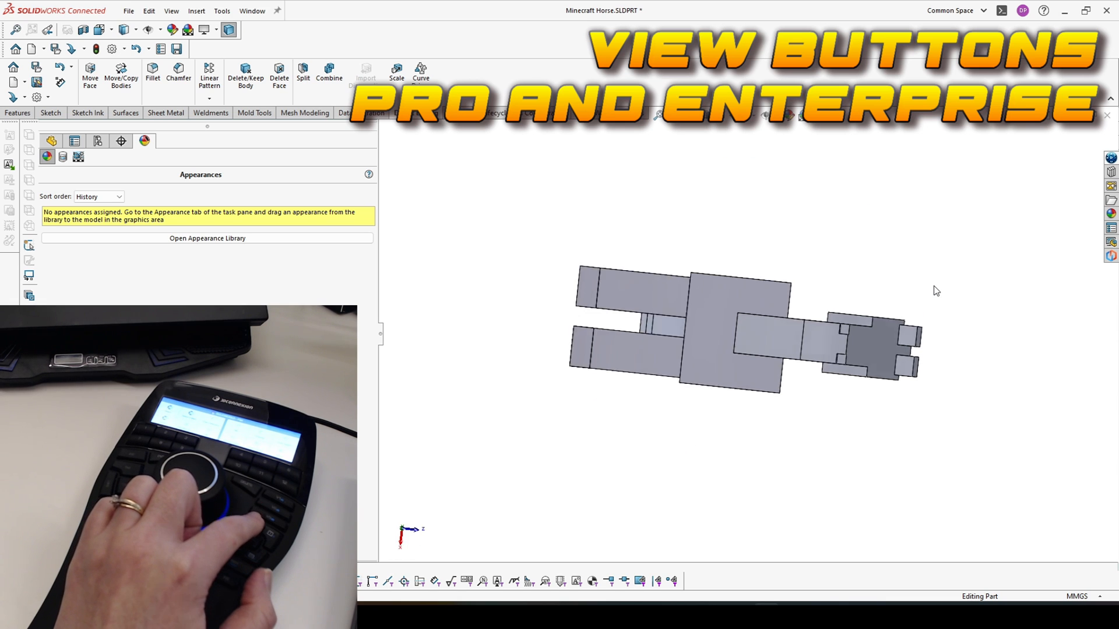
{"action": "mouse_move", "coordinate": [199, 478]}
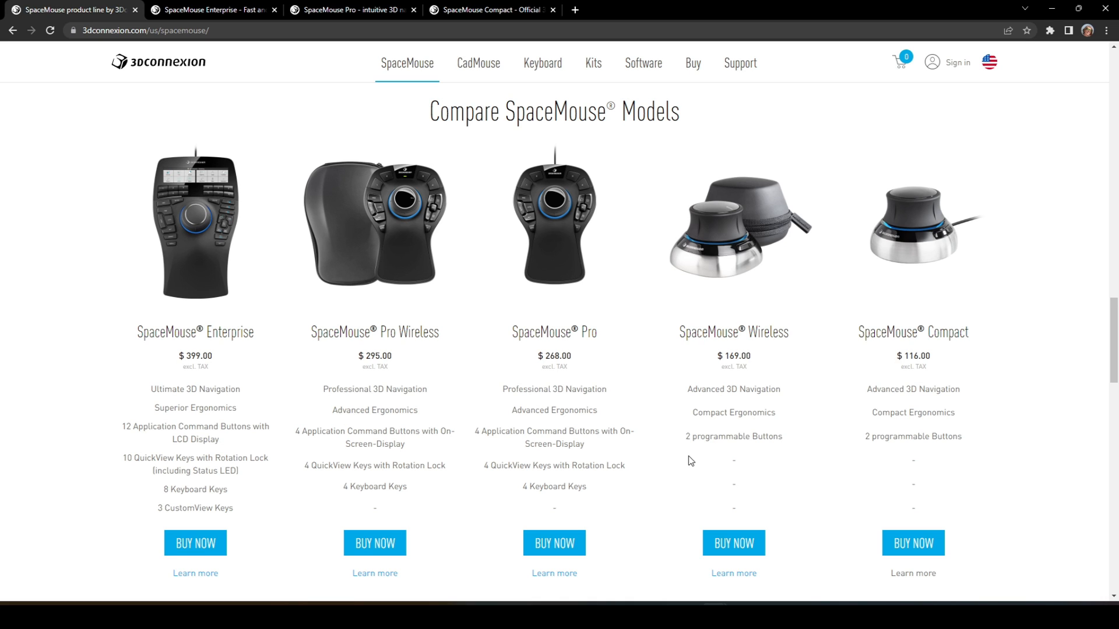
{"action": "mouse_move", "coordinate": [587, 301]}
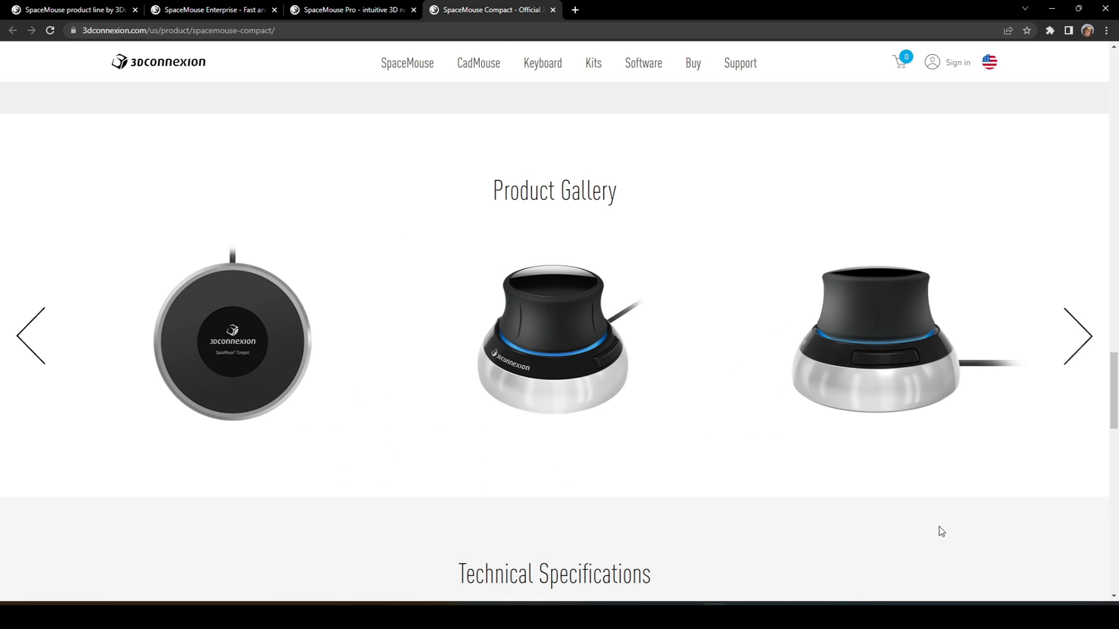
{"action": "mouse_move", "coordinate": [827, 582]}
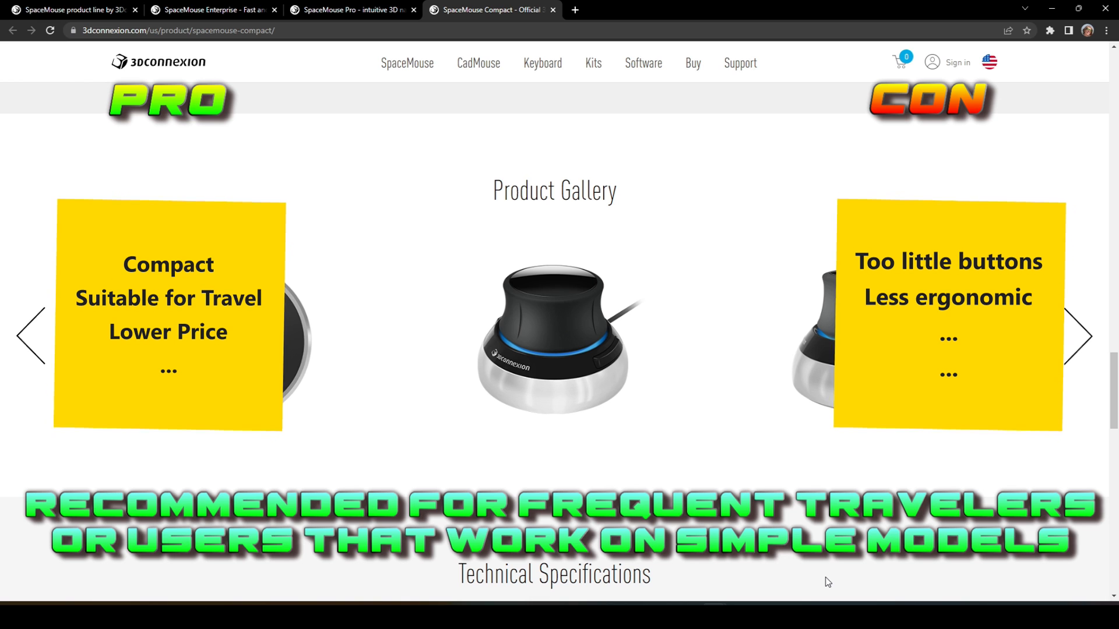
- Switch the browser to the SpaceMouse Pro product page
{"action": "left_click", "coordinate": [351, 11]}
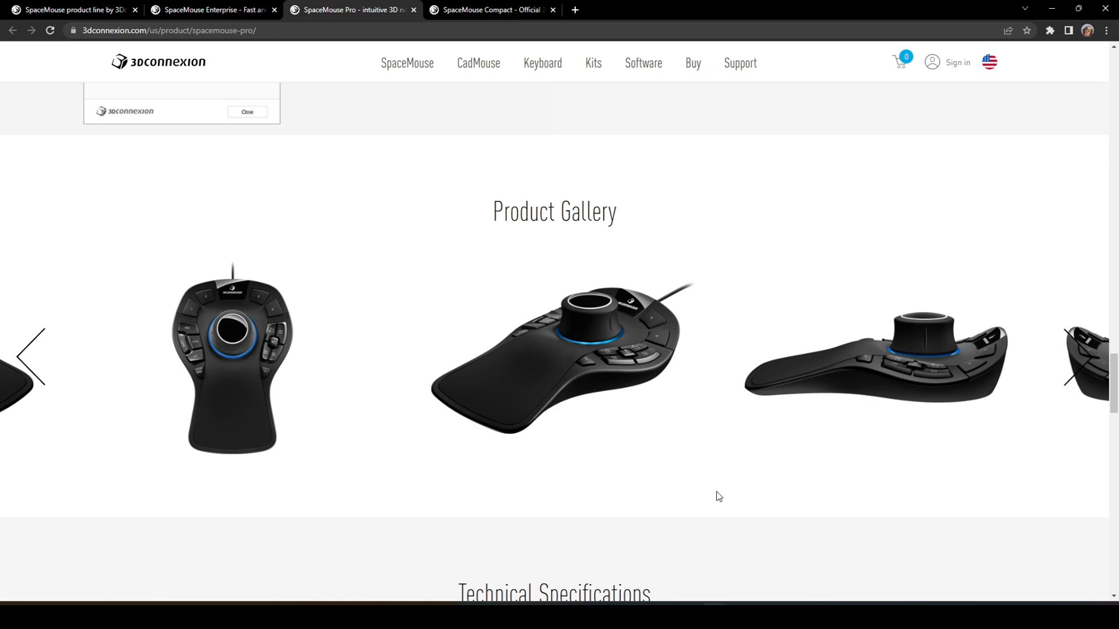
{"action": "mouse_move", "coordinate": [652, 466]}
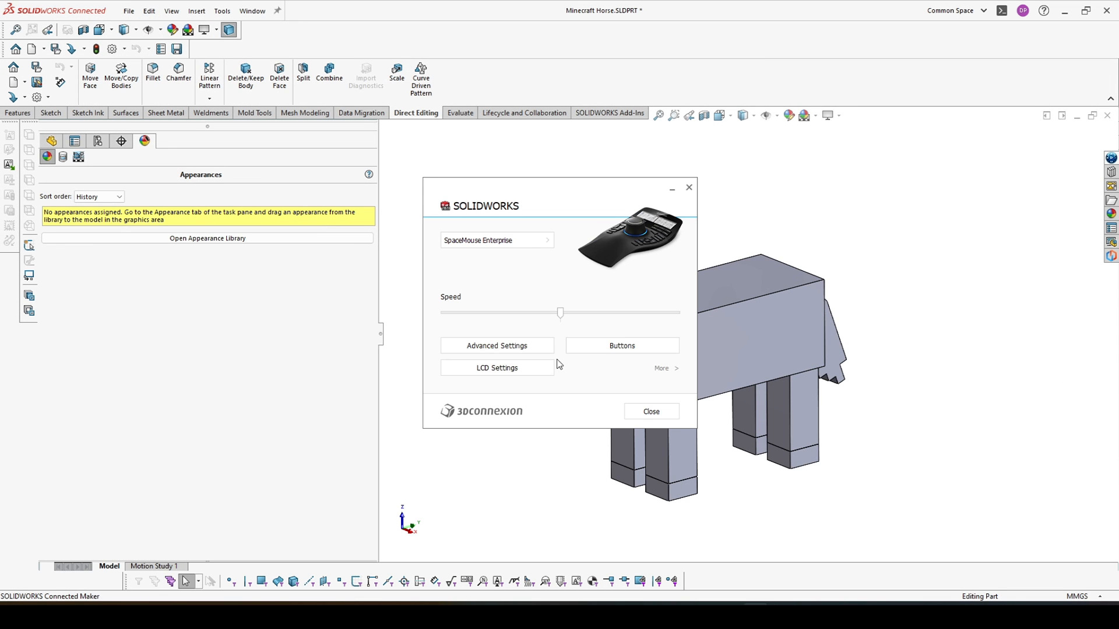
- Assign SpaceMouse Enterprise button 4 to a new radial menu
{"action": "left_click", "coordinate": [621, 345]}
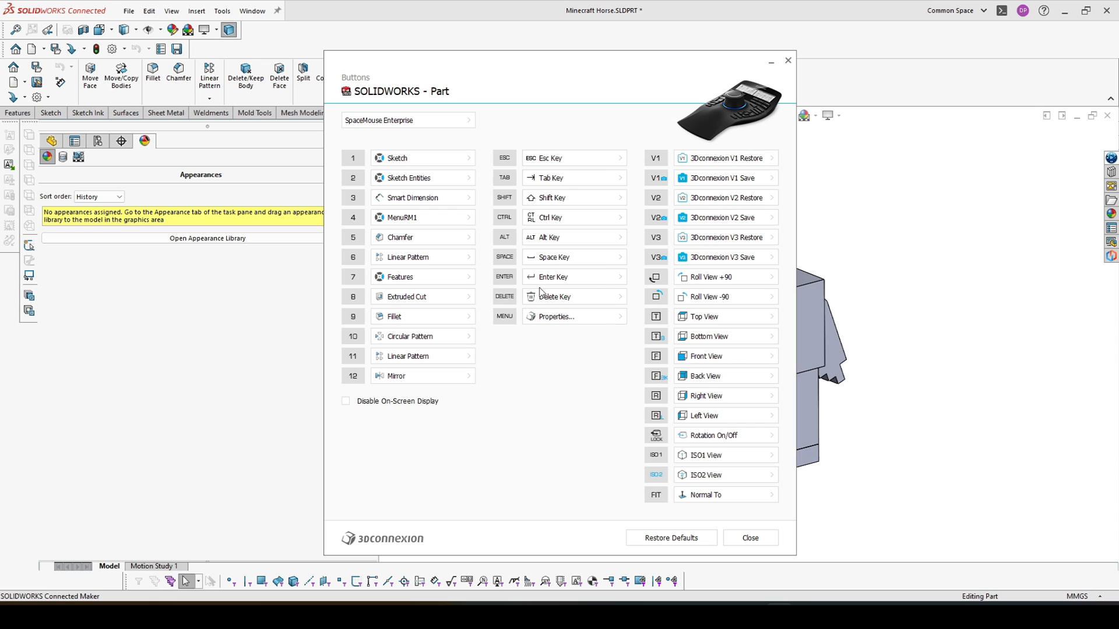
{"action": "left_click", "coordinate": [469, 216]}
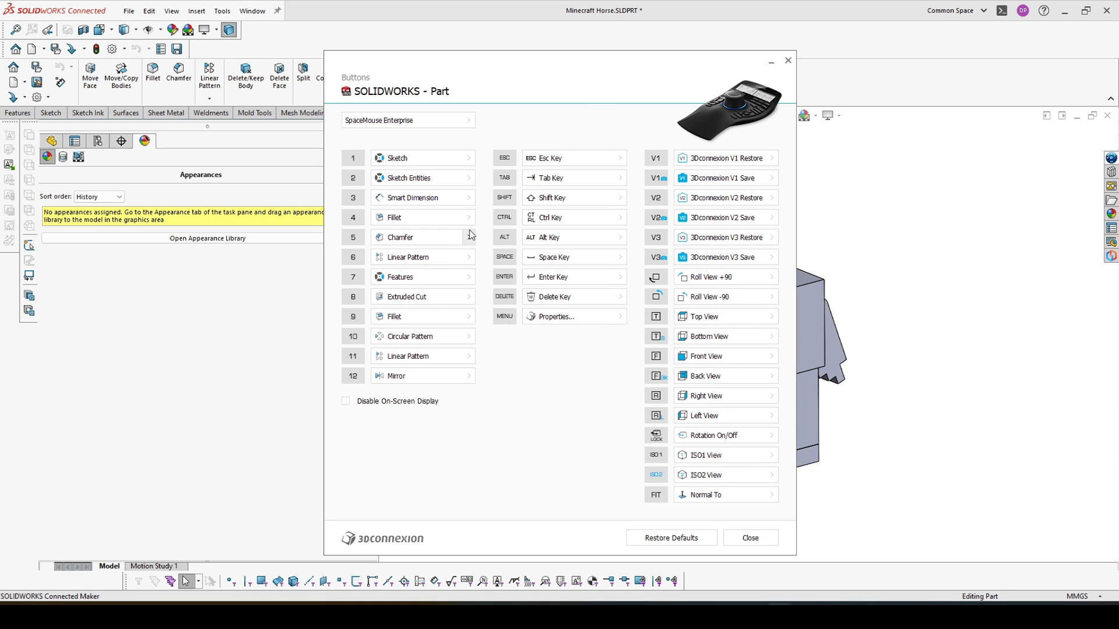
{"action": "left_click", "coordinate": [468, 217]}
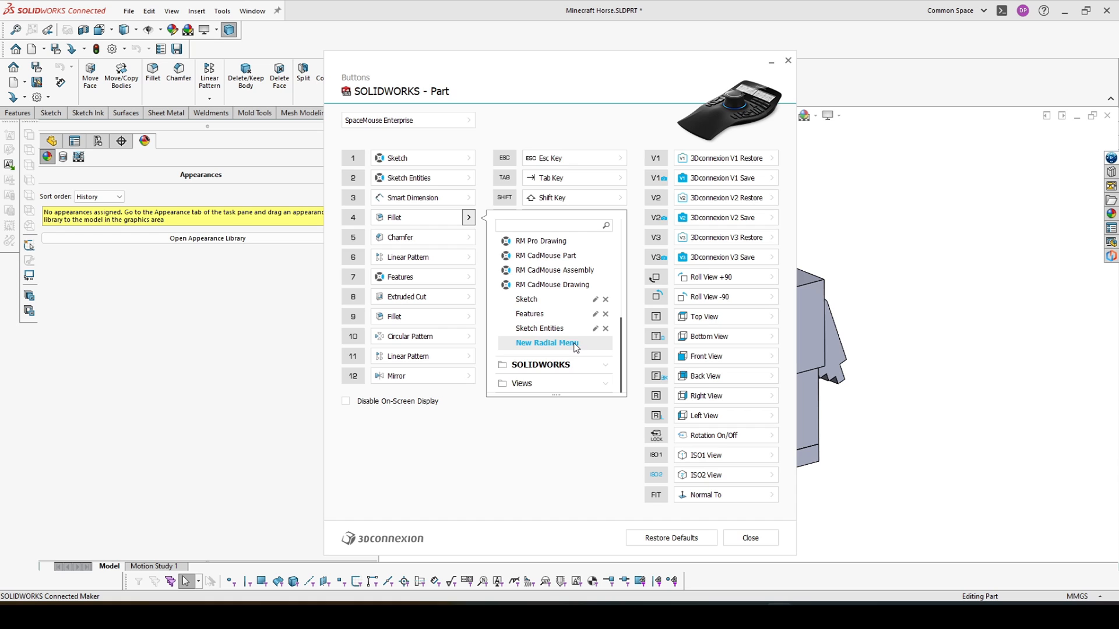
{"action": "left_click", "coordinate": [547, 342]}
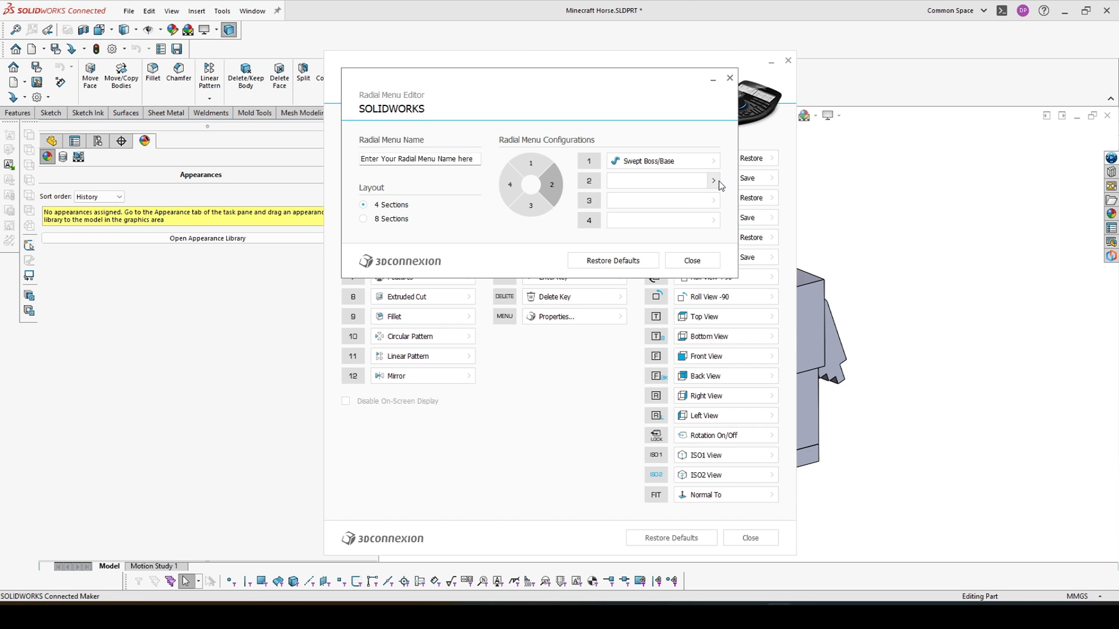
- Search 'swe' and assign Swept Cut to slot 2 and Lofted Cut to slot 3, then return to the horse model
{"action": "type", "text": "swe"}
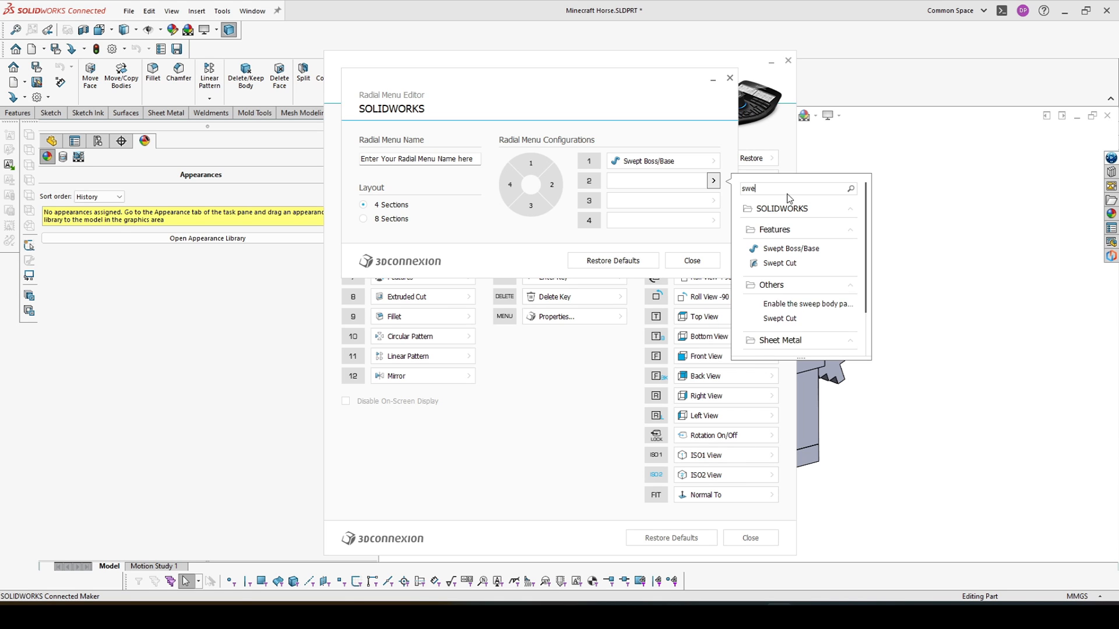
{"action": "left_click", "coordinate": [779, 262]}
{"action": "type", "text": "loft"}
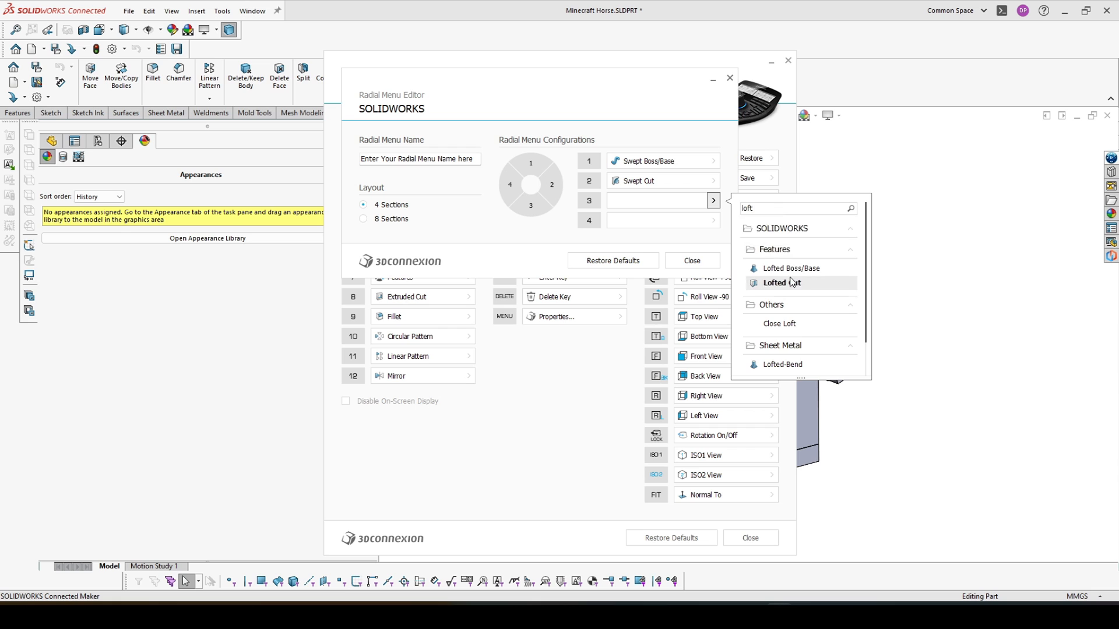
{"action": "left_click", "coordinate": [790, 268]}
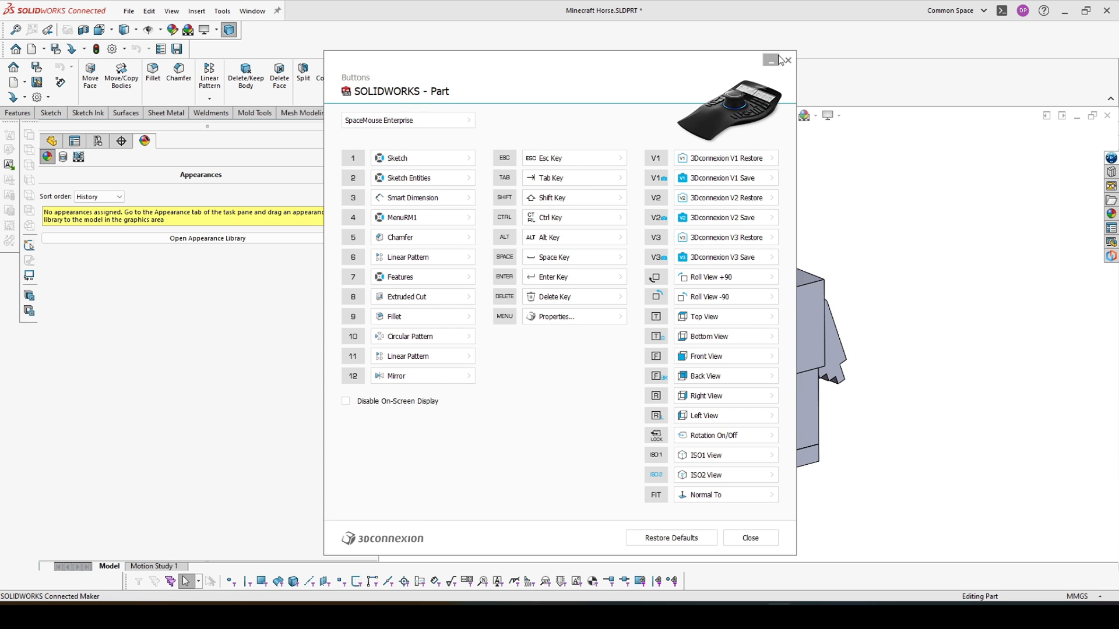
{"action": "left_click", "coordinate": [749, 537]}
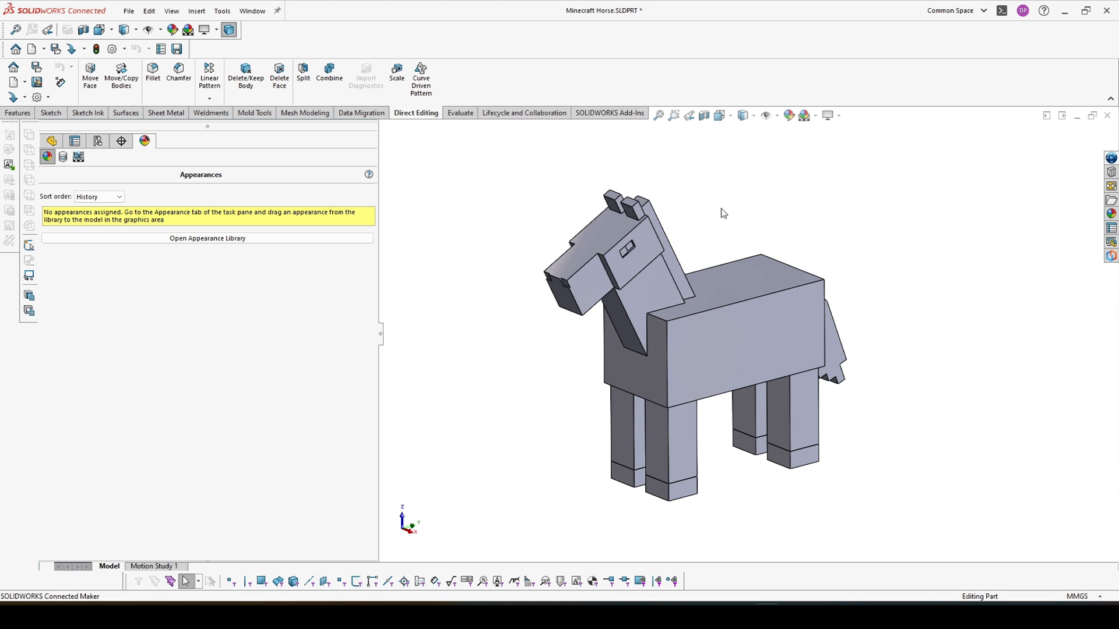
{"action": "mouse_move", "coordinate": [719, 219]}
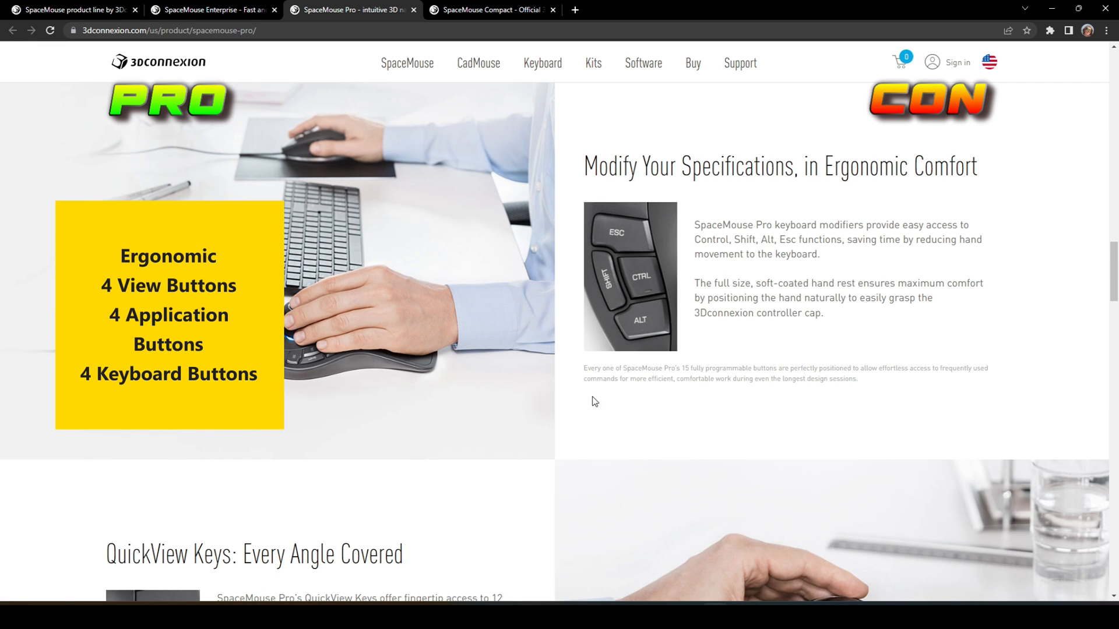
- Scroll the SpaceMouse Pro page down to its Product Gallery section
{"action": "scroll", "scroll_direction": "down", "scroll_amount": 3}
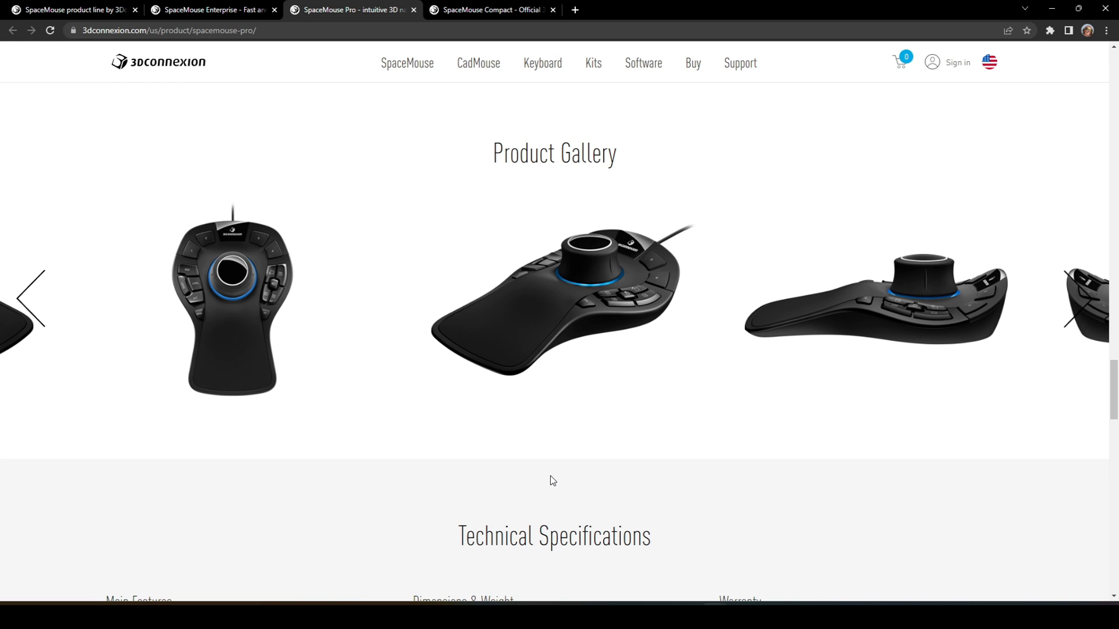
- Switch the browser to the SpaceMouse Enterprise product page at its Product Gallery
{"action": "left_click", "coordinate": [212, 10]}
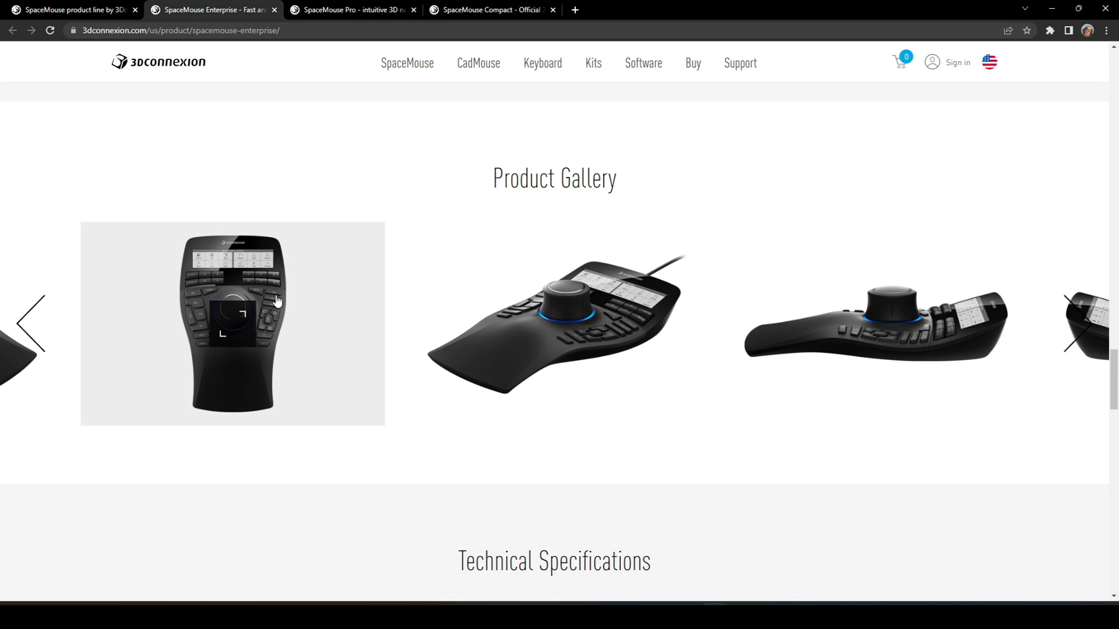
{"action": "mouse_move", "coordinate": [281, 506]}
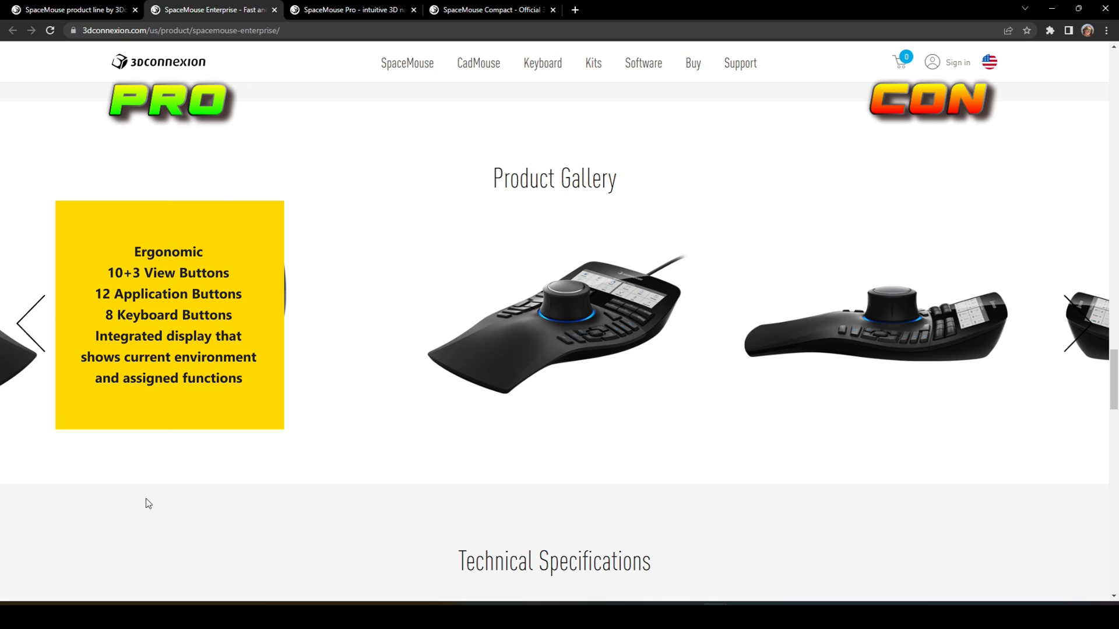
{"action": "scroll", "scroll_direction": "down", "scroll_amount": 3}
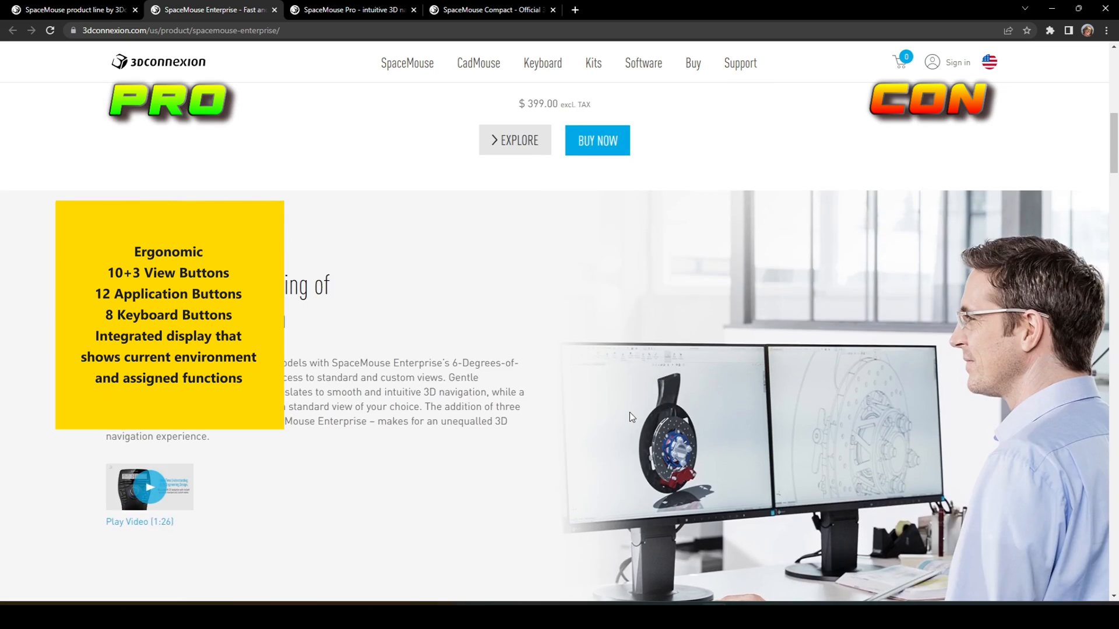
{"action": "scroll", "scroll_direction": "down", "scroll_amount": 3}
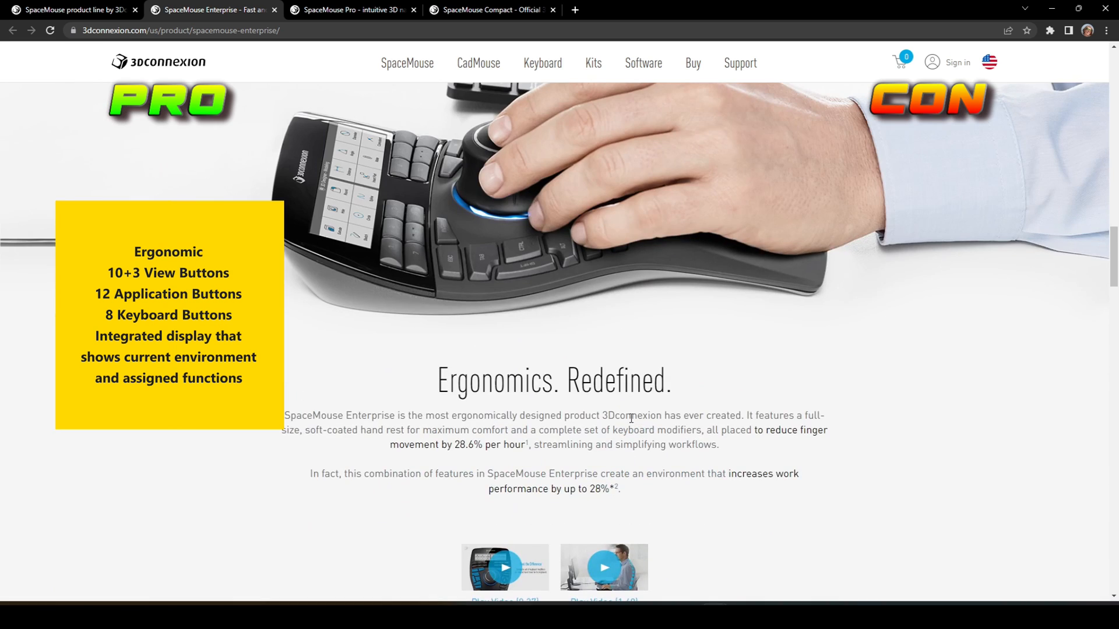
{"action": "scroll", "scroll_direction": "down", "scroll_amount": 3}
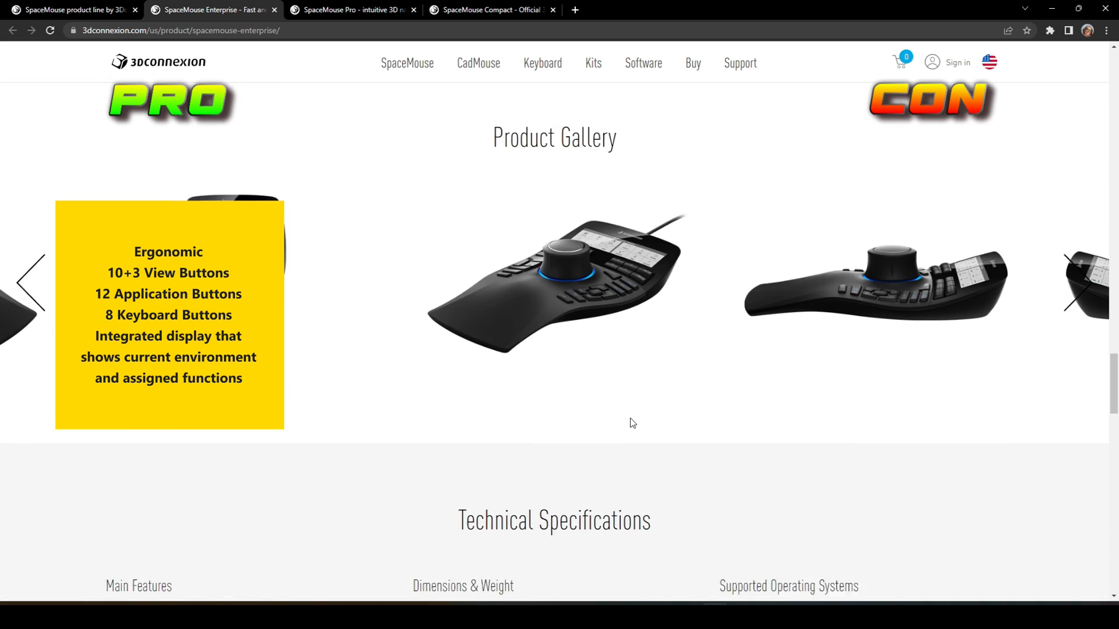